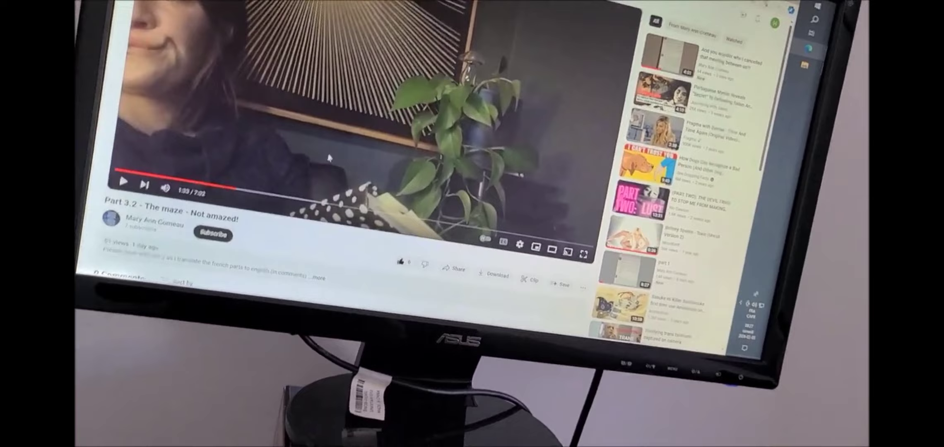
Move down the maze video page past the player until the comments appear
scroll(down, 3)
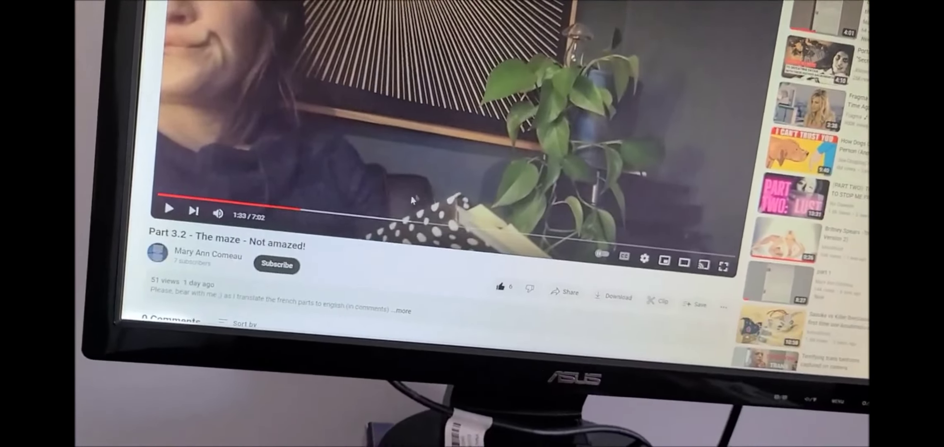
scroll(down, 3)
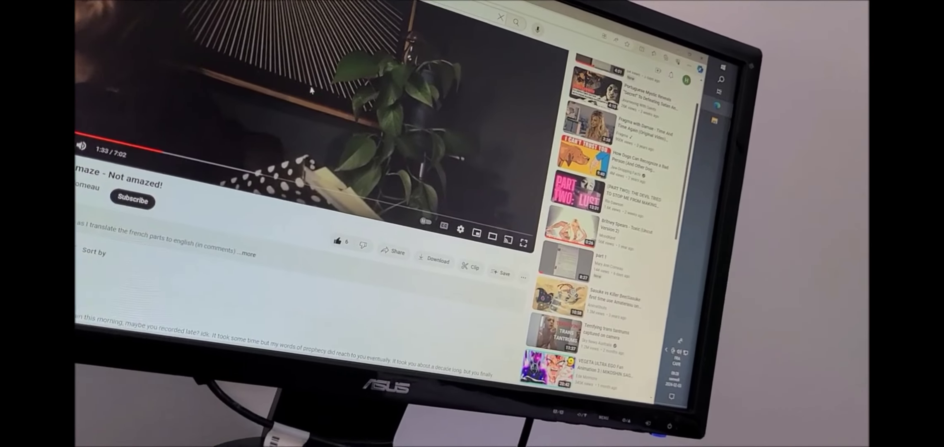
scroll(down, 3)
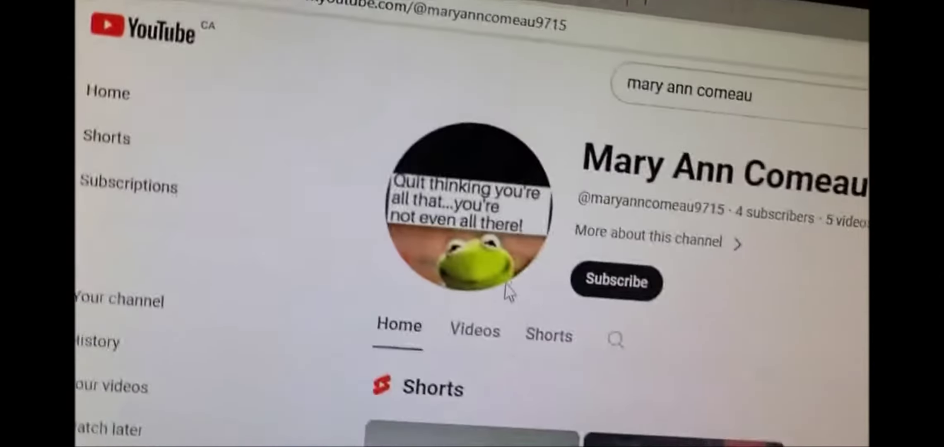
Bring up the Comments panel on the snowy horse short
scroll(down, 3)
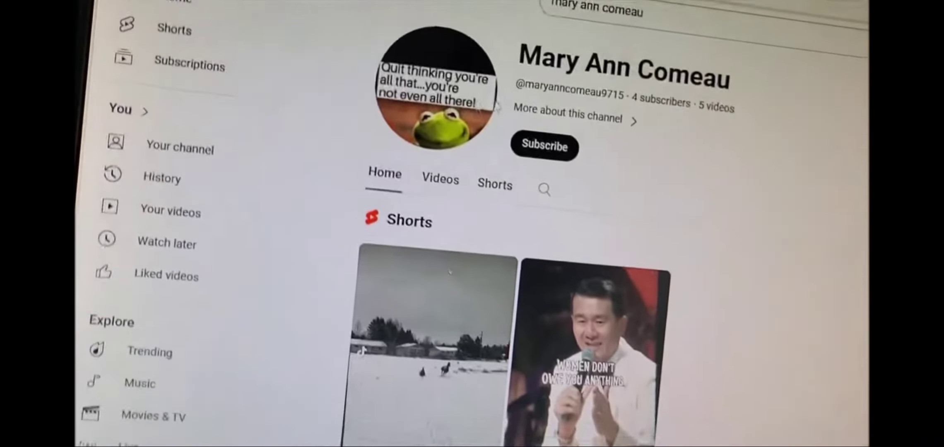
scroll(down, 3)
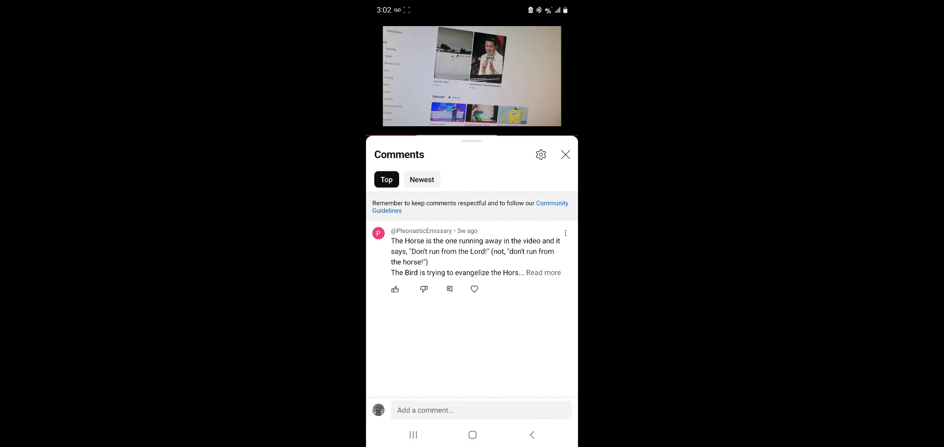
Expand the top comment in full, then show the snowy horse-and-bird short on the computer
click(544, 272)
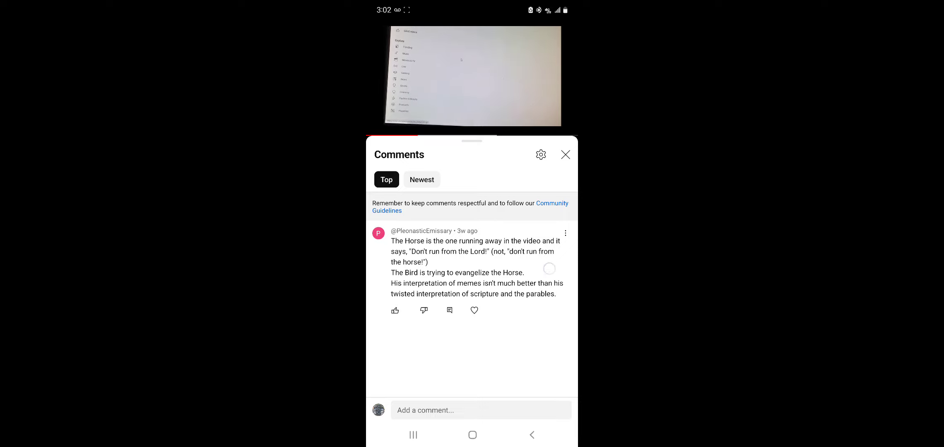
click(422, 180)
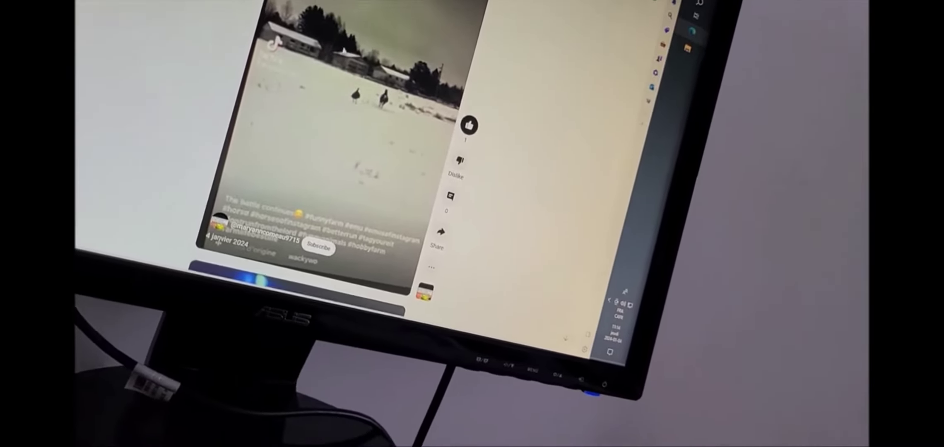
Show the Change of Plans channel's Videos list with the horse video in the mini player
click(472, 224)
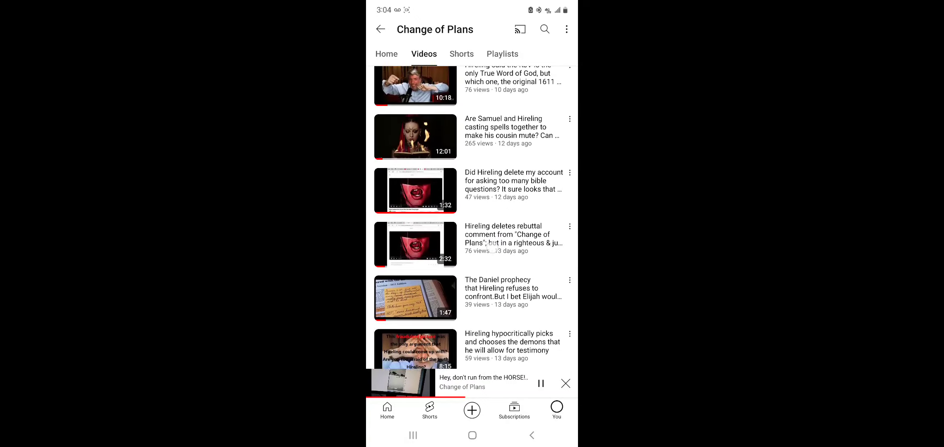
click(422, 384)
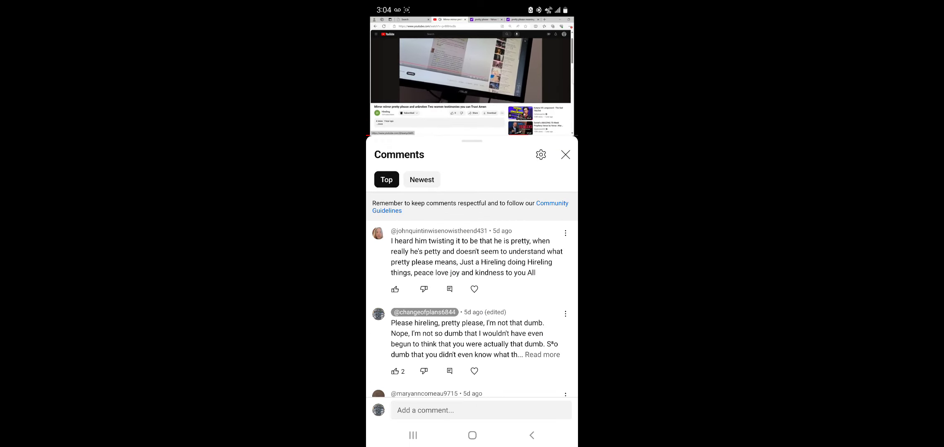
click(422, 180)
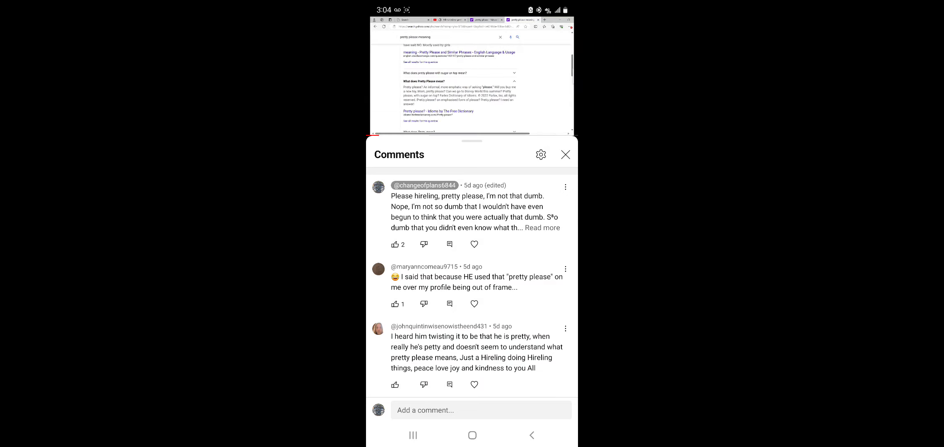
click(542, 227)
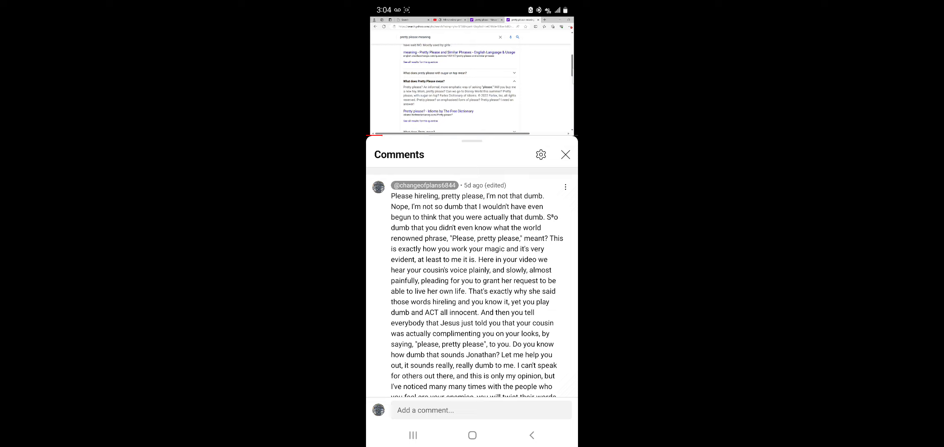
Move through the expanded comment down to its closing 'pretty please, I don't buy it' line
scroll(down, 3)
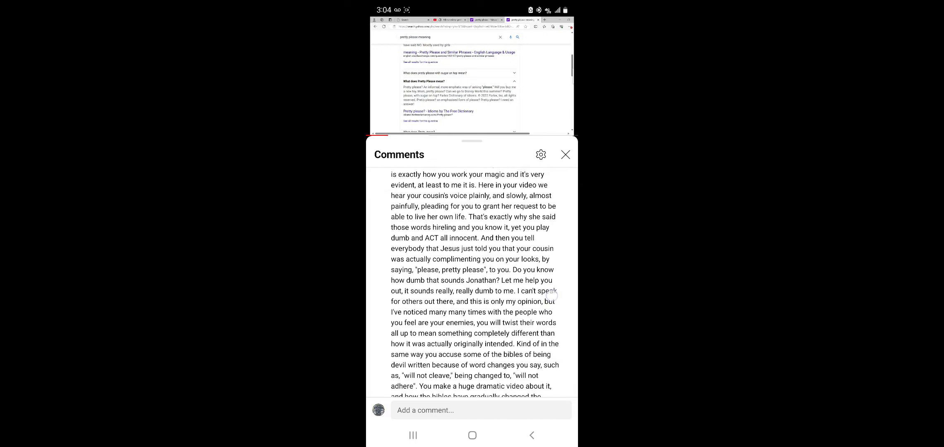
scroll(down, 3)
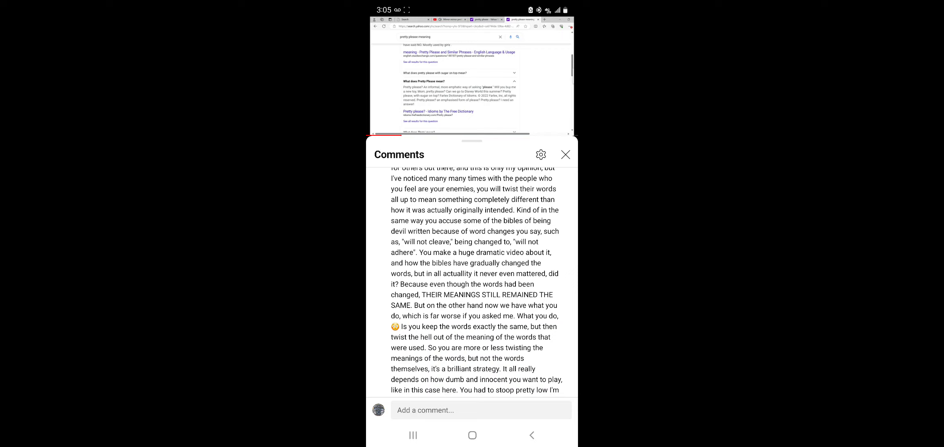
scroll(down, 3)
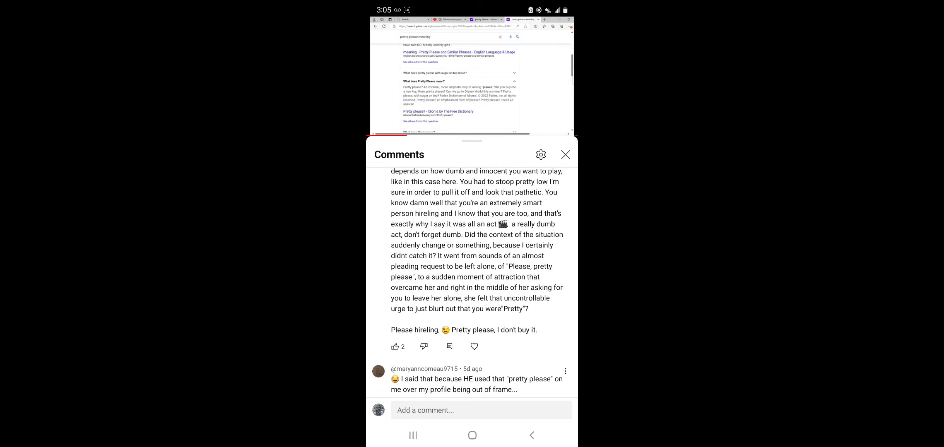
scroll(down, 3)
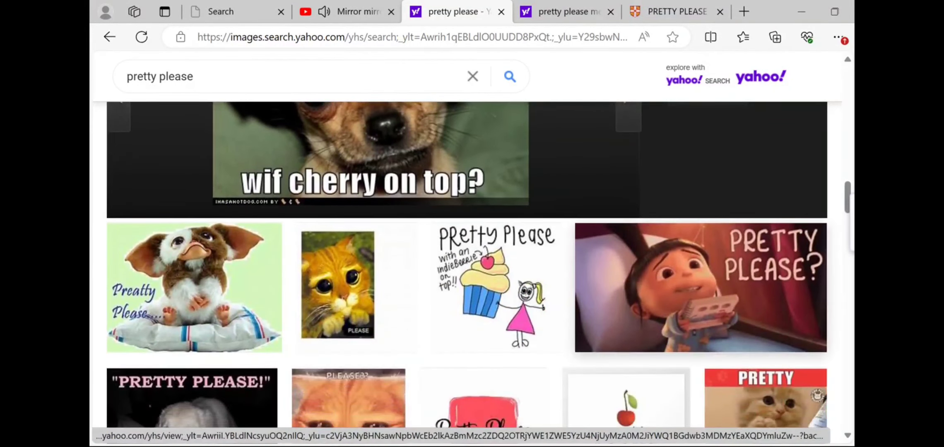
Move down the Yahoo 'pretty please' image results to the emoji and typographic images
scroll(down, 3)
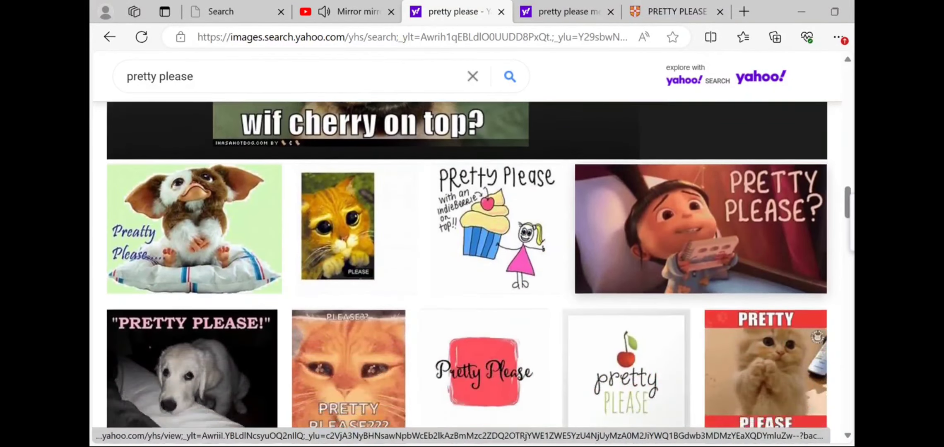
scroll(down, 3)
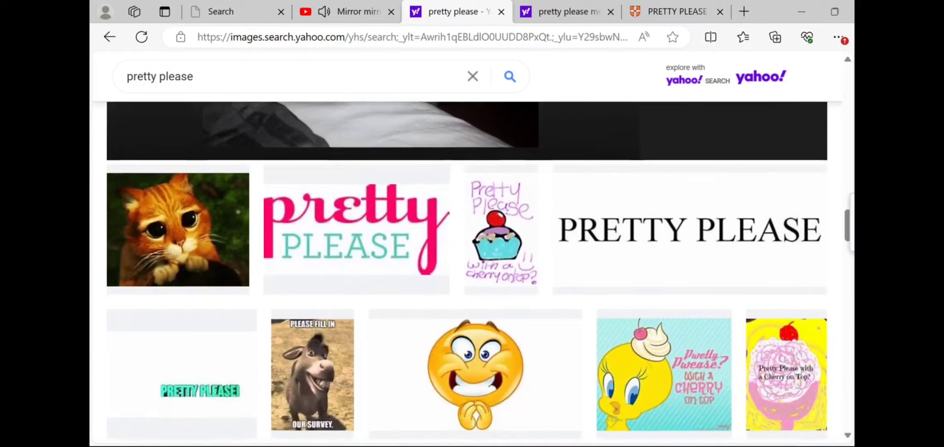
scroll(down, 3)
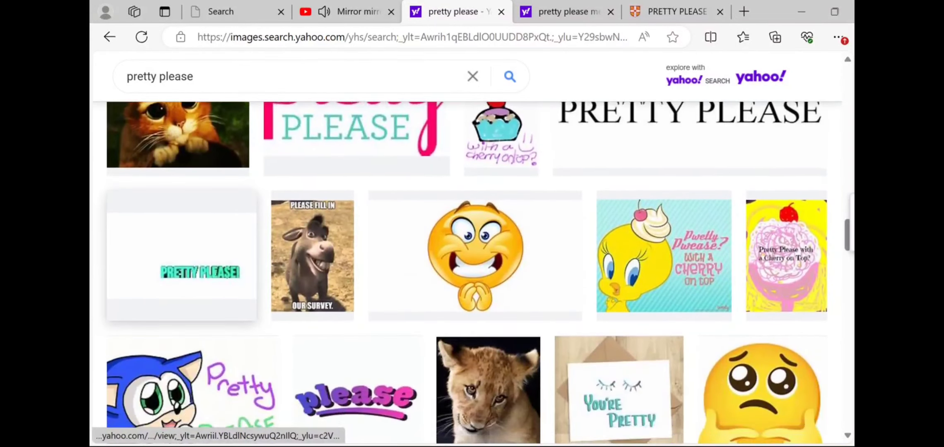
click(312, 255)
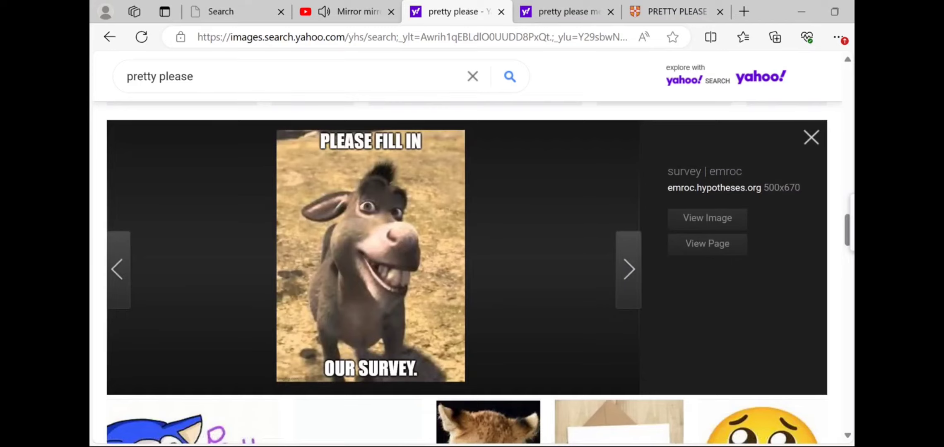
scroll(down, 3)
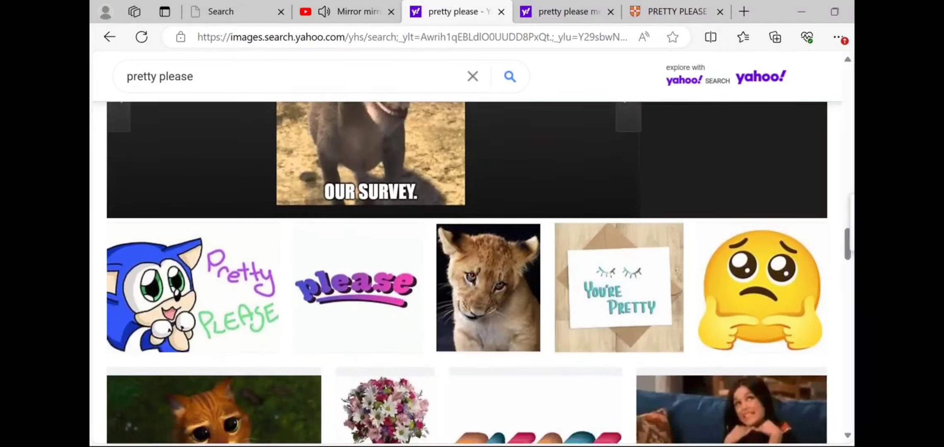
click(370, 153)
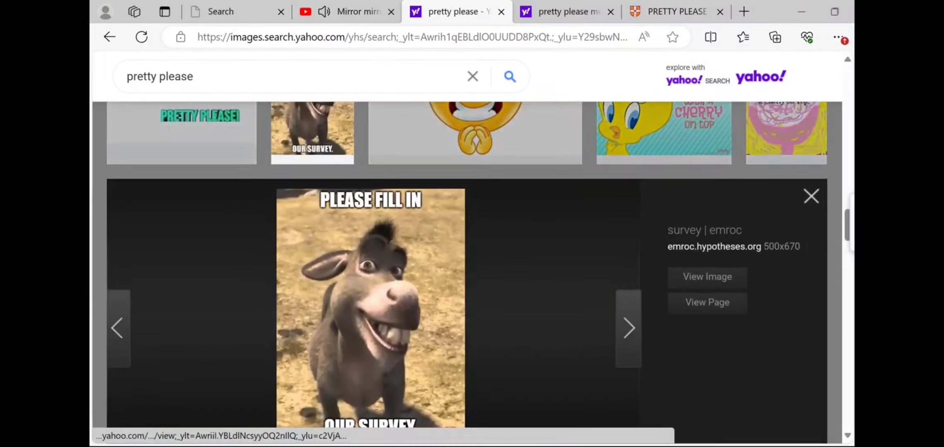
click(811, 196)
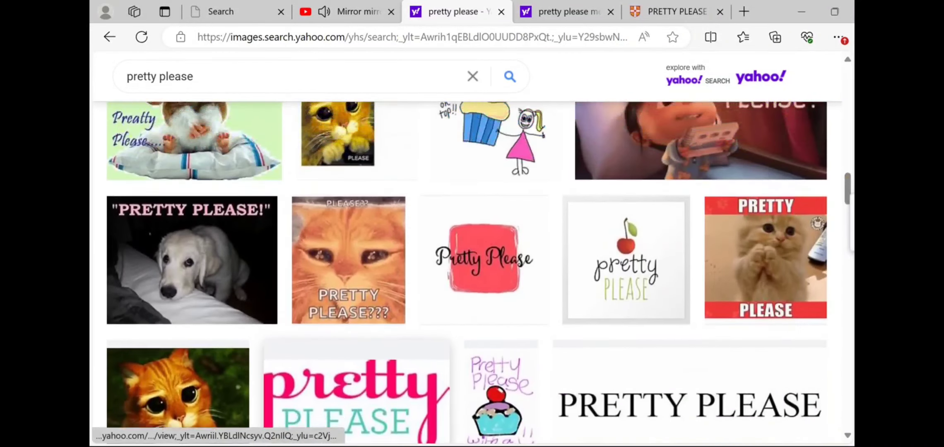
scroll(down, 3)
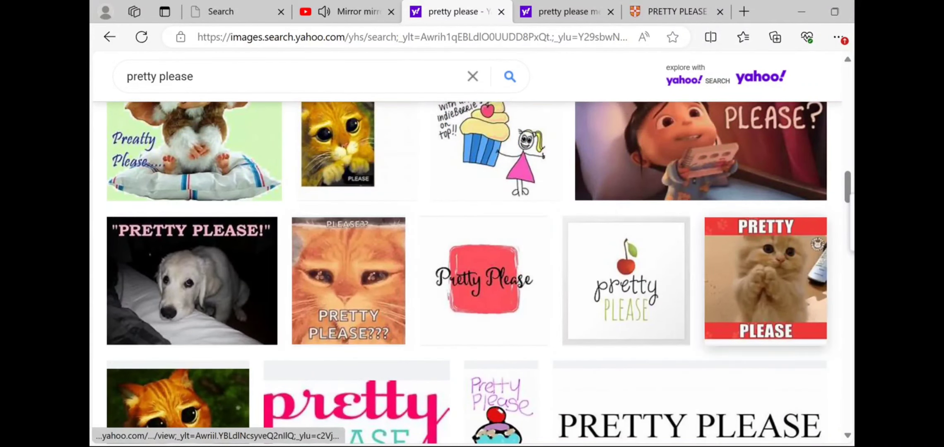
click(764, 280)
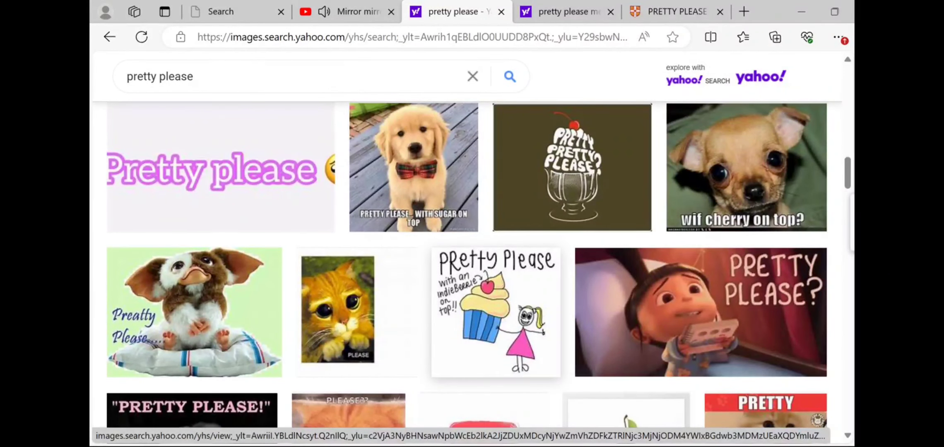
Return to the earlier 'pretty please' results with cat, Minion and SpongeBob images
scroll(down, 3)
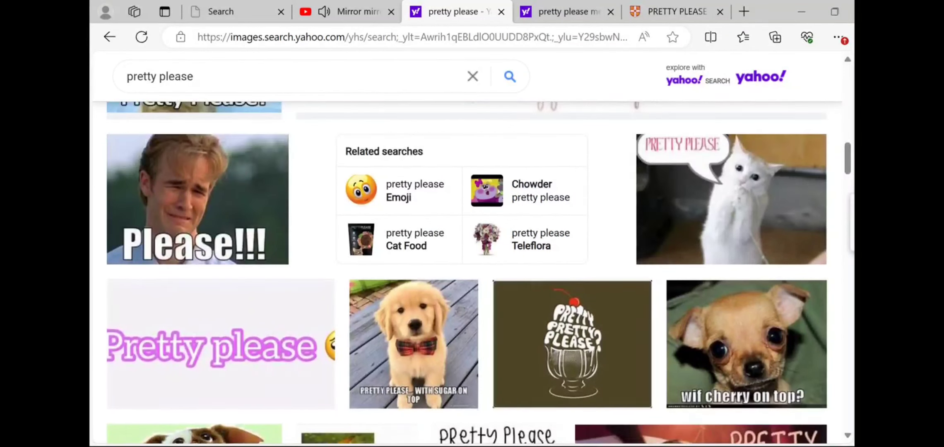
scroll(down, 3)
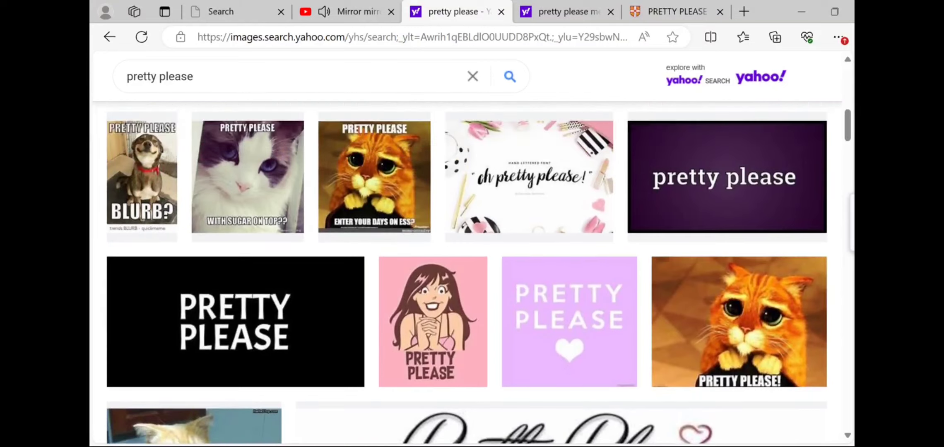
scroll(down, 3)
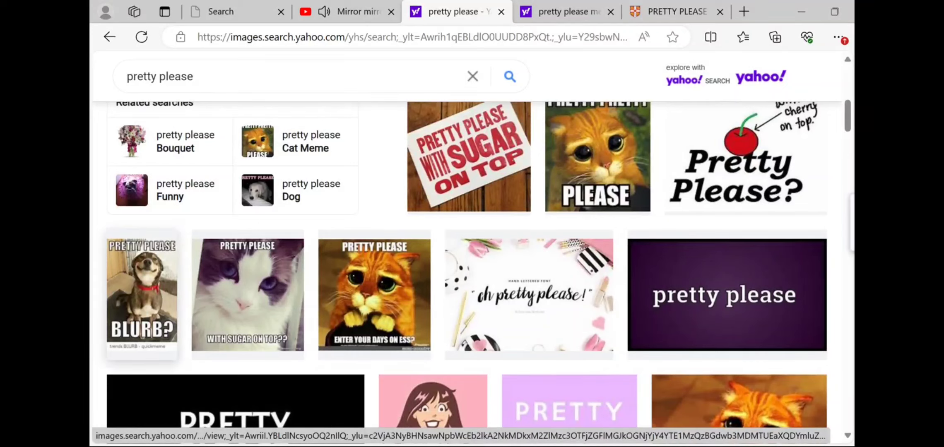
click(143, 294)
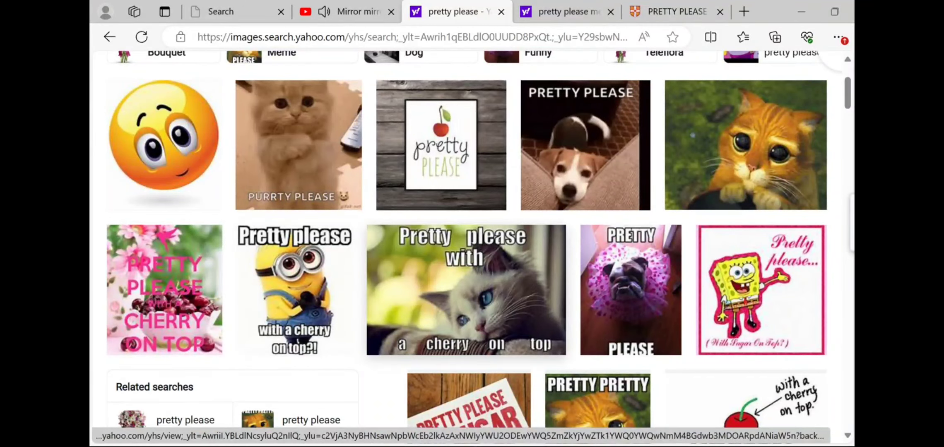
Preview the 'Pretty Please' puppy GIF from tenor.com at larger size
click(465, 290)
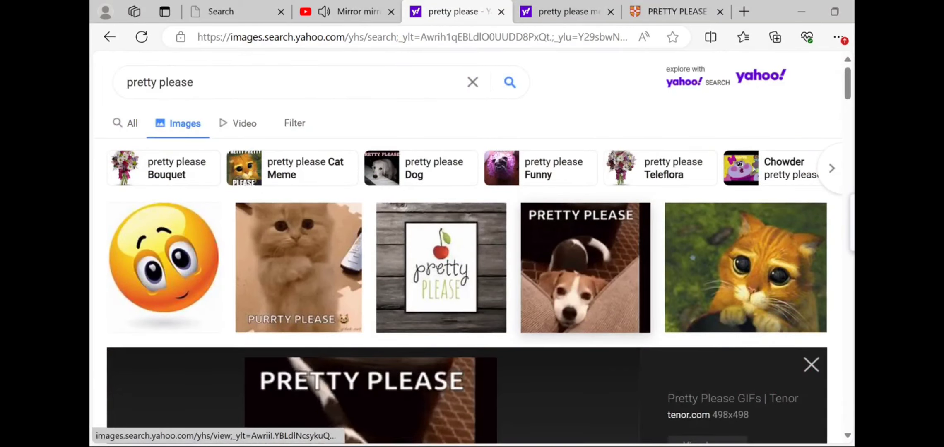
scroll(down, 3)
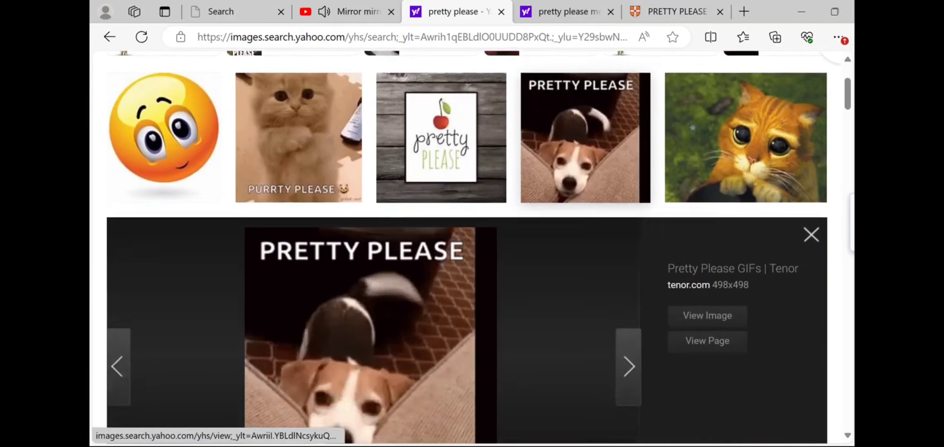